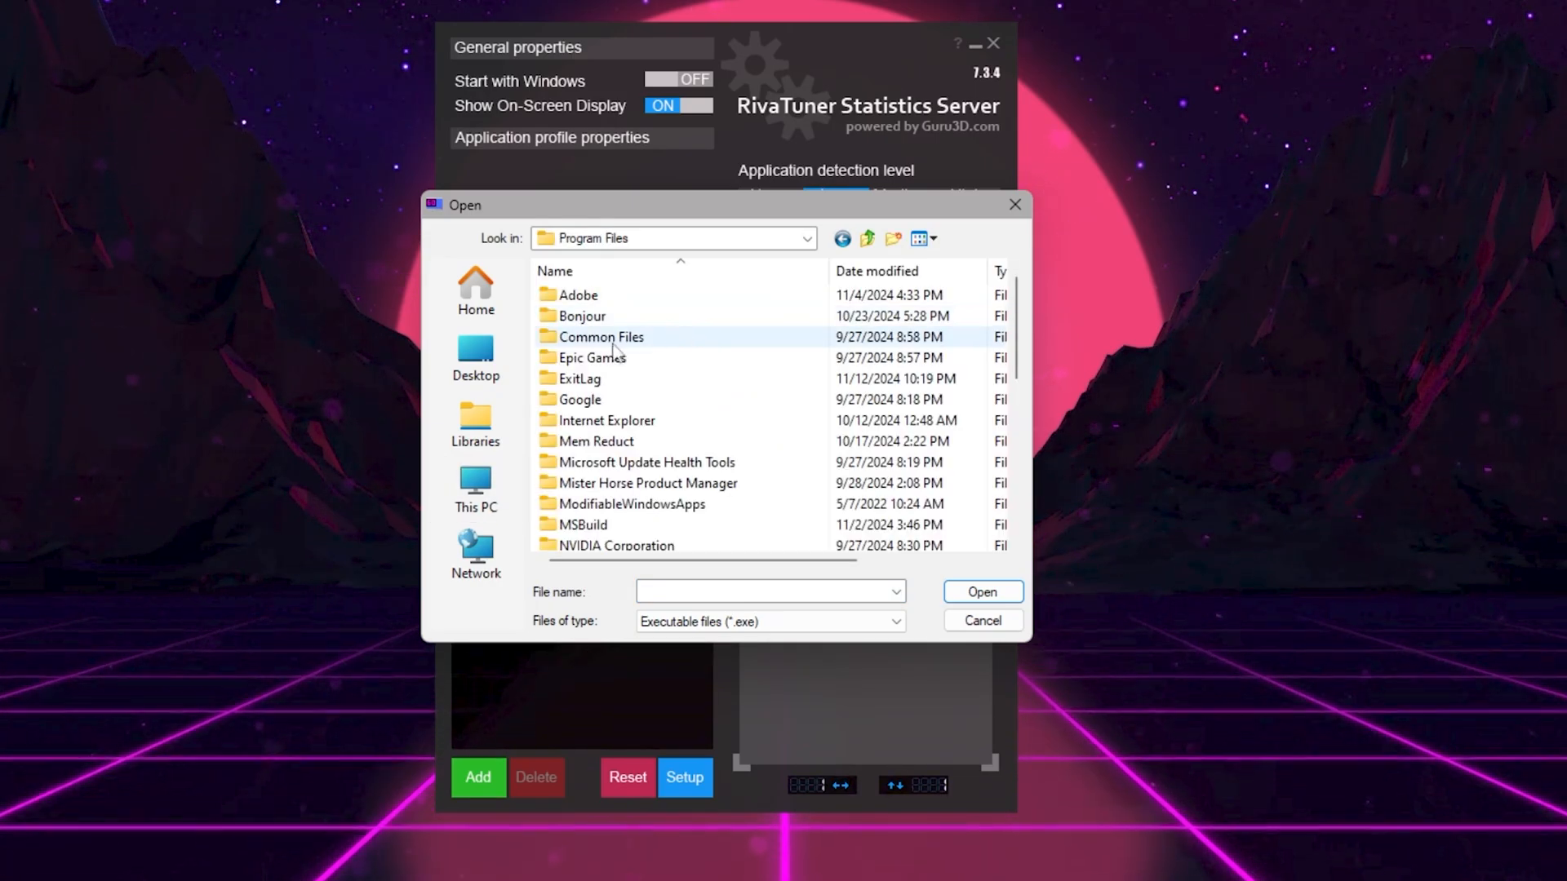
# Step: Open the Epic Games folder inside Program Files in the Open dialog
pyautogui.click(981, 592)
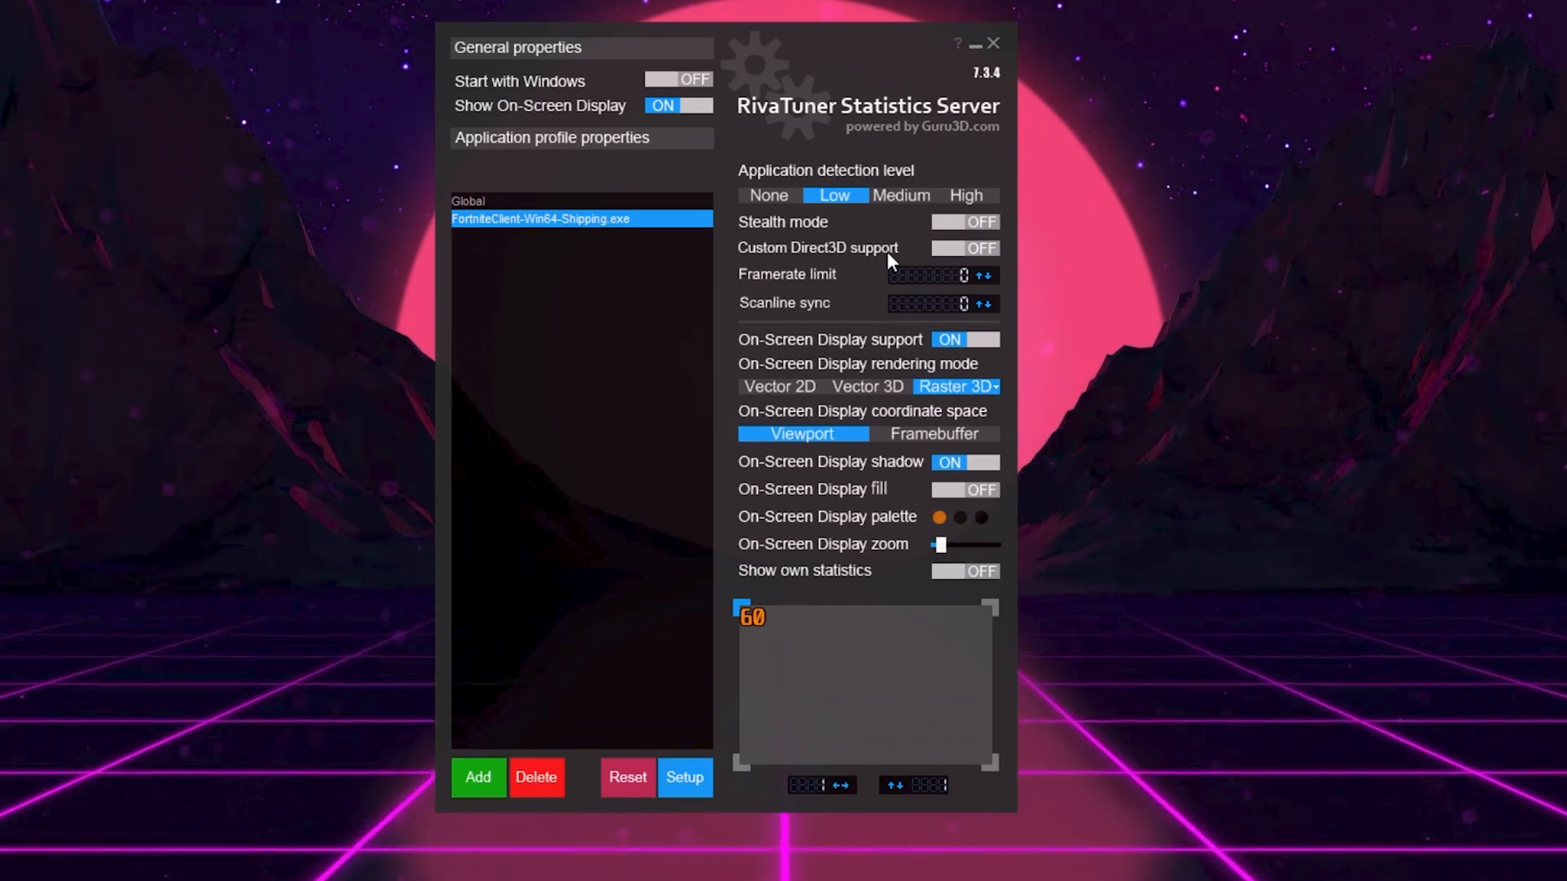
# Step: Enter 200 in the Fortnite profile's Framerate limit field
pyautogui.write('200')
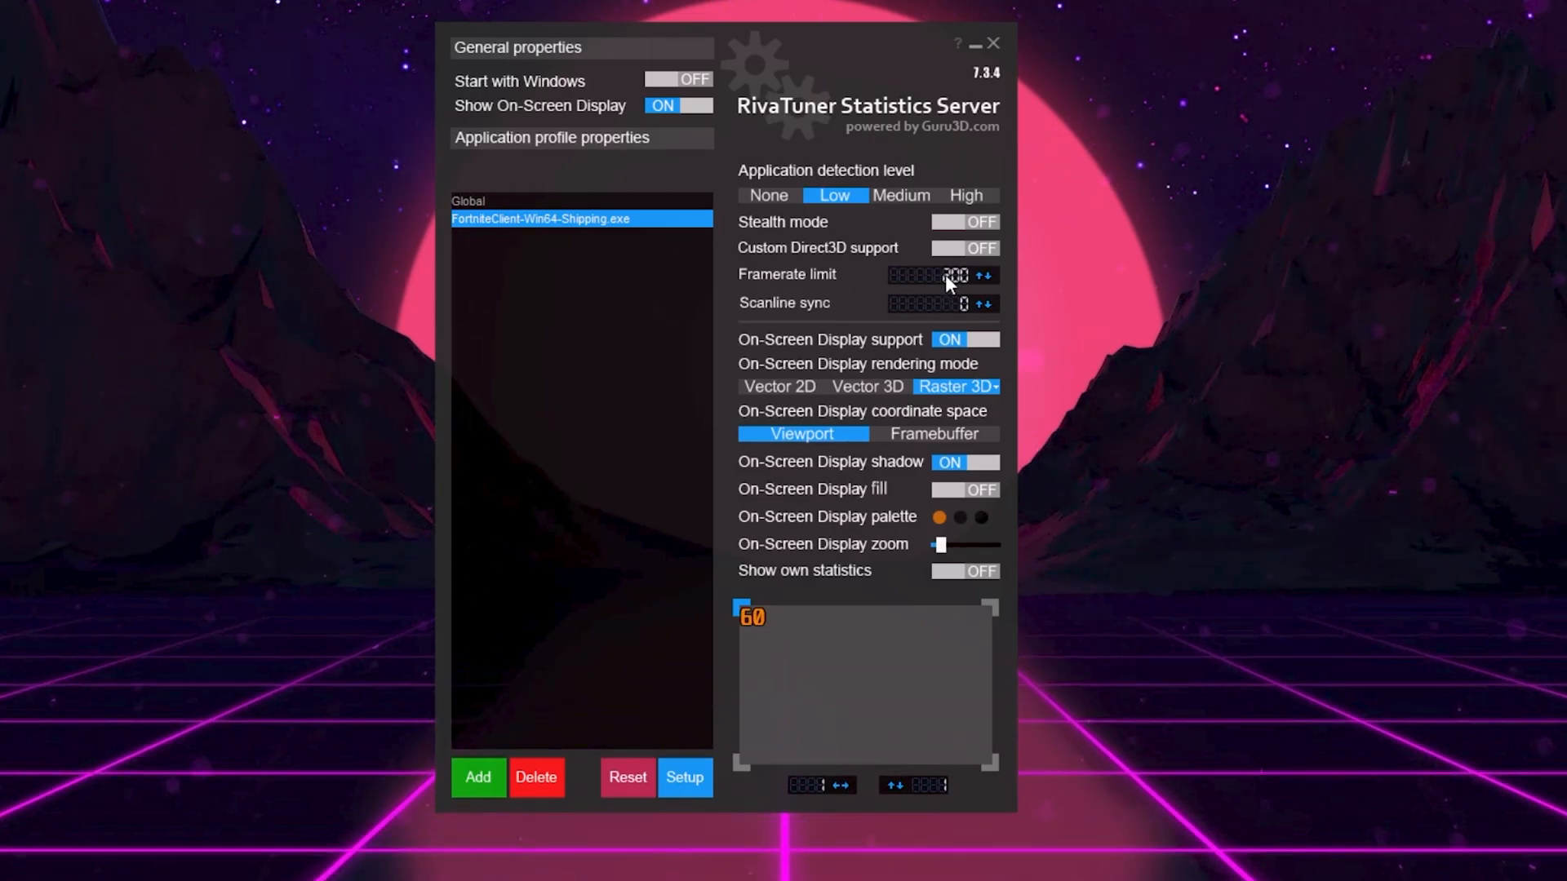